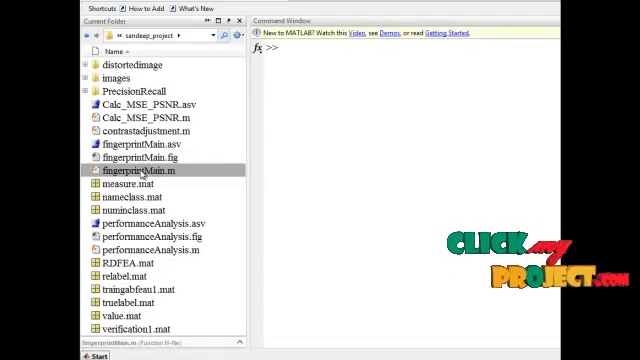
Step: Run fingerprintMain.m from the Current Folder to open the fingerprint GUI
right_click(145, 170)
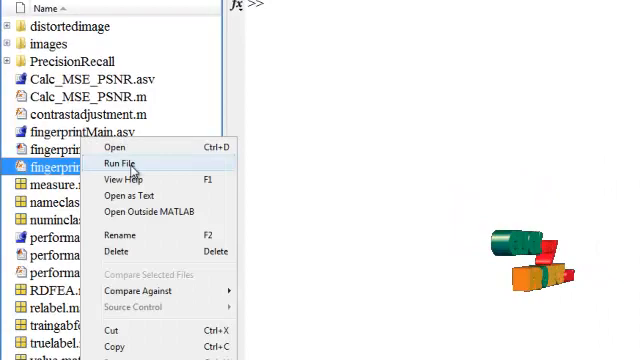
left_click(116, 163)
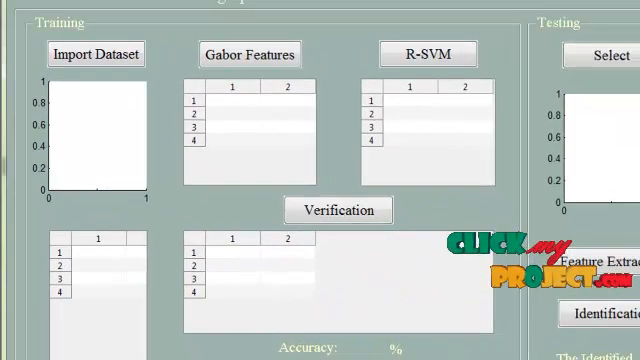
Step: Import the training dataset of 80 fingerprint images into the Training panel
left_click(427, 53)
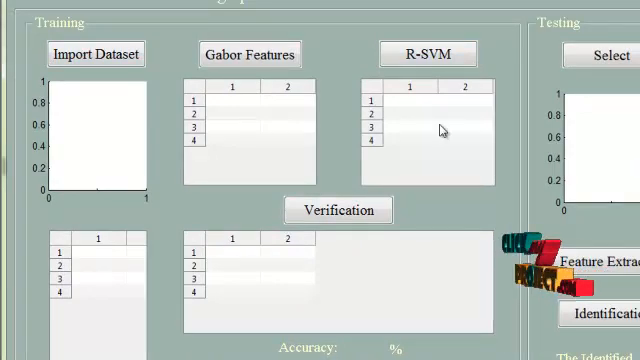
left_click(96, 53)
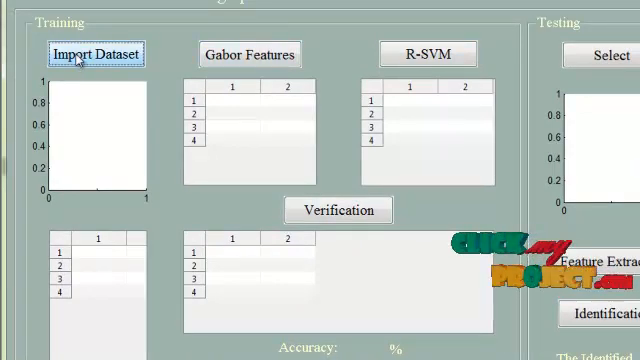
left_click(95, 53)
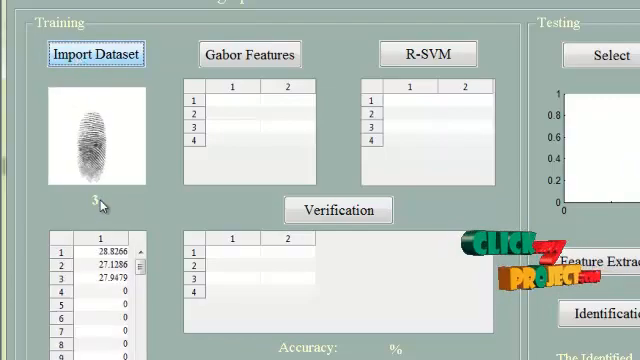
scroll("down", 3)
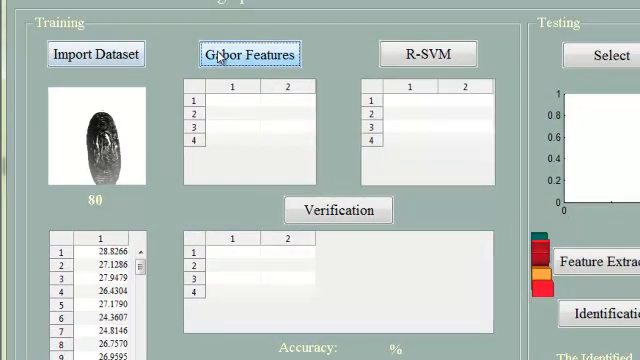
Step: Extract Gabor features for all 80 fingerprints into the two-column table
left_click(247, 53)
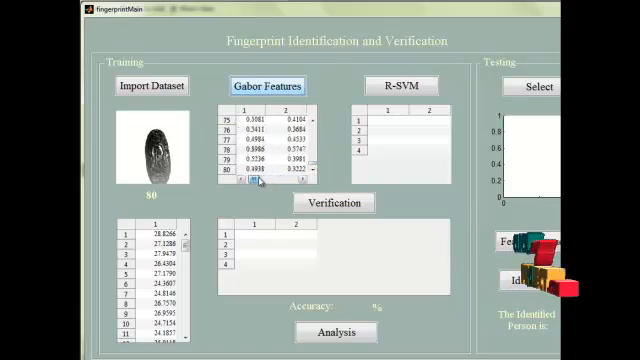
Step: Open the Analysis figure with empty TP/FP/FN/TN and FRR/FAR/GAR tables
left_click(400, 86)
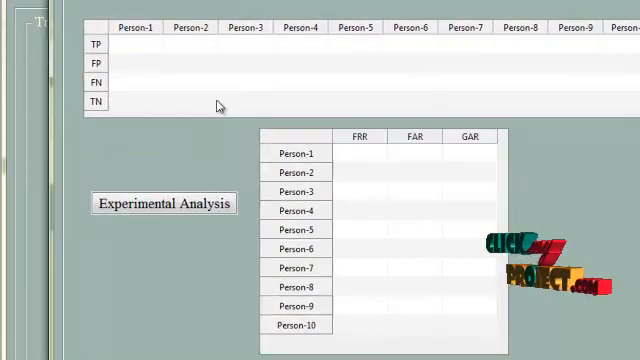
Step: Run Experimental Analysis to produce R-SVM results with 93.75% verification accuracy
left_click(163, 202)
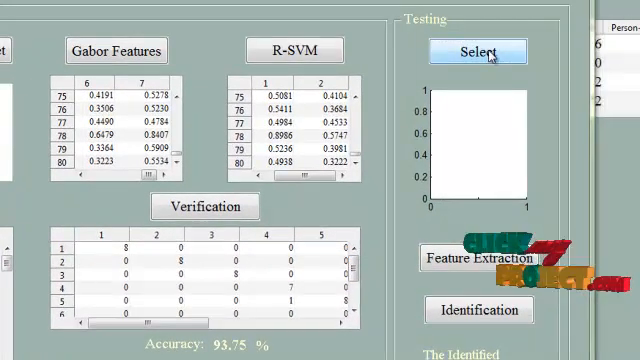
Step: Load test fingerprint 7.tif into the Testing panel
left_click(478, 51)
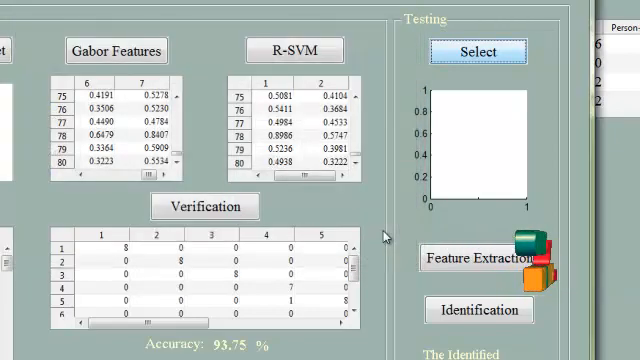
left_click(480, 51)
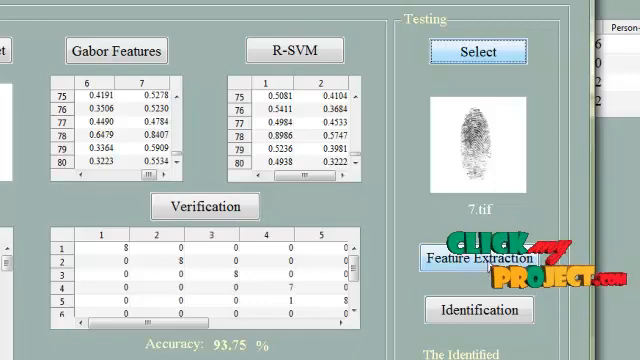
Step: Extract Gabor features from 7.tif, then close the filter response figure
left_click(478, 259)
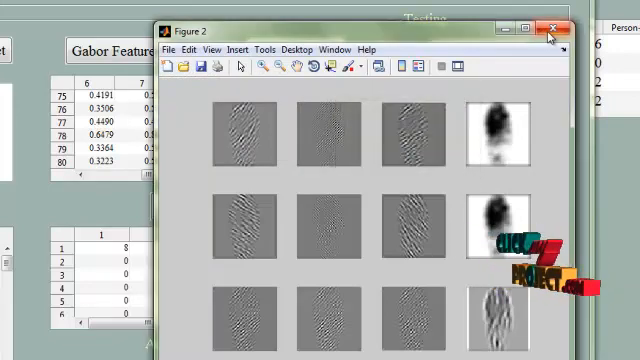
left_click(551, 29)
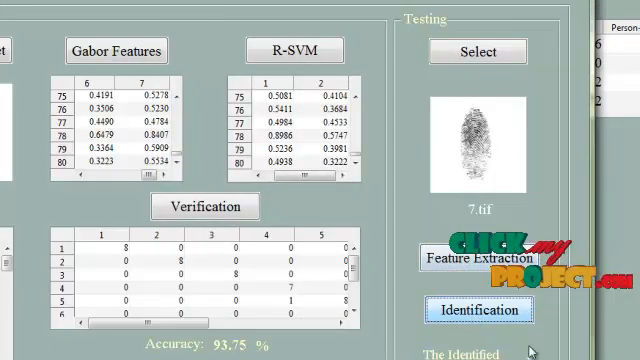